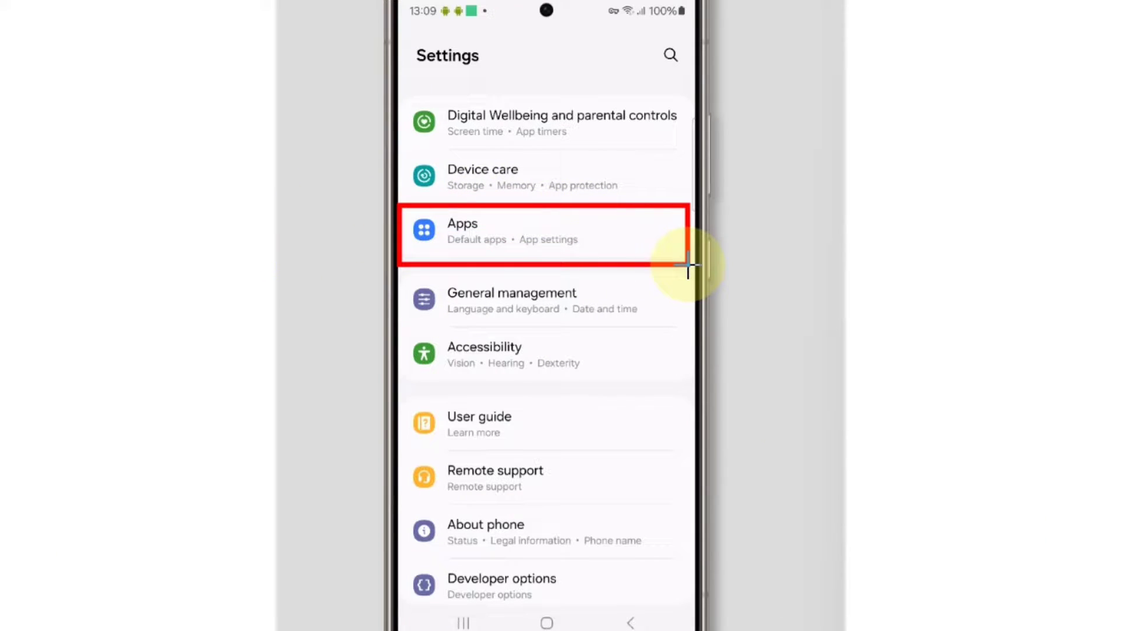
mouse_move(809, 303)
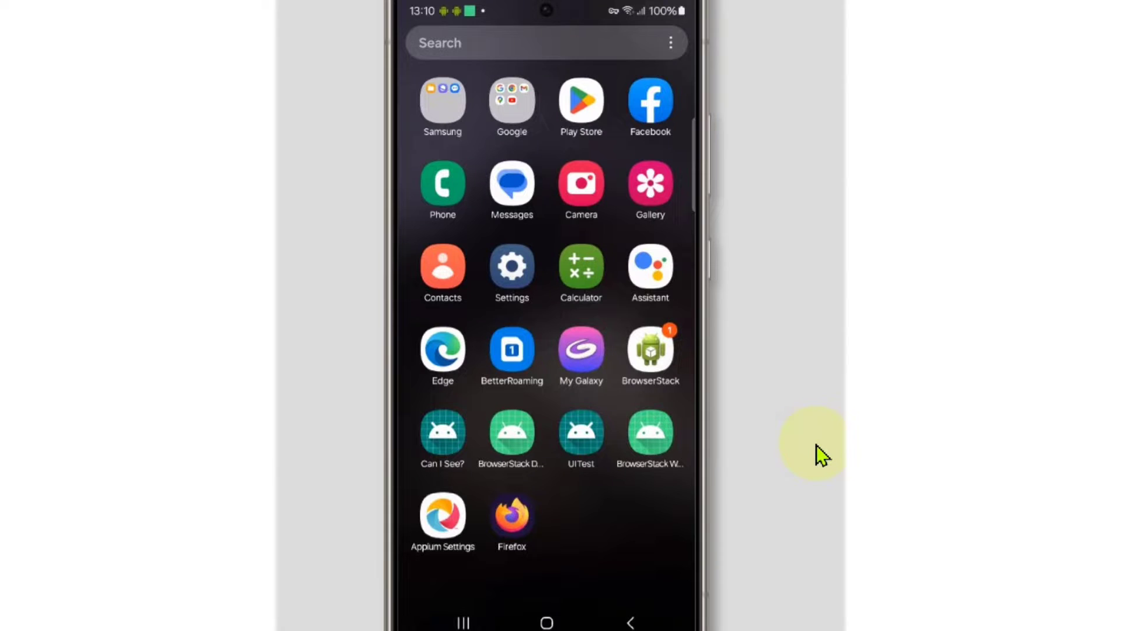
Launch Settings and search it for 'reset', listing the Reset results under General management.
left_click(511, 274)
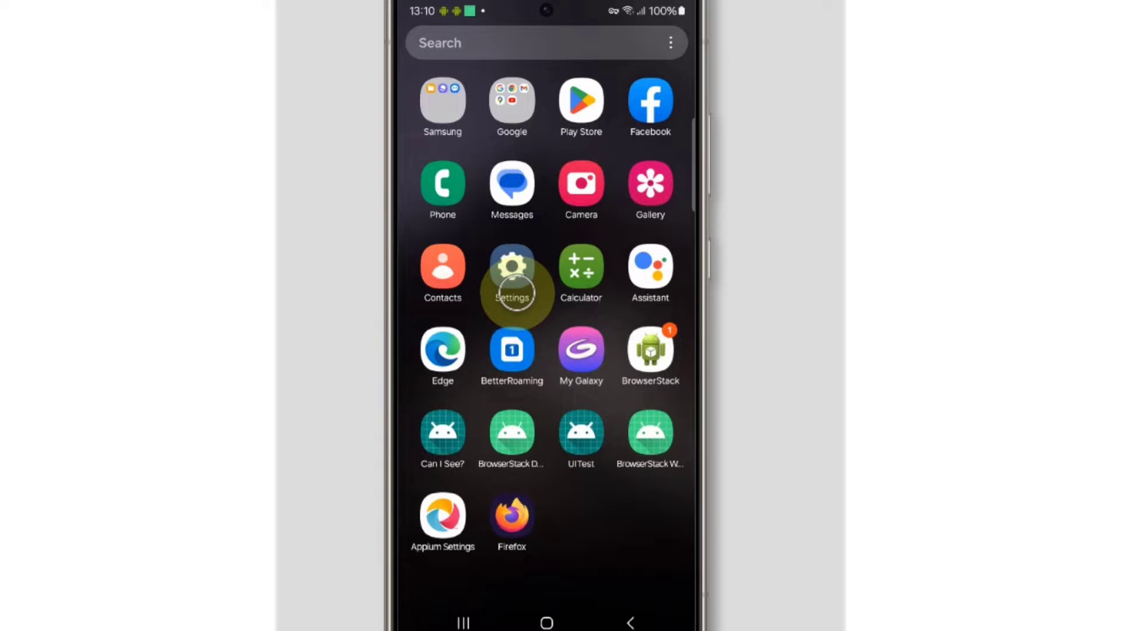
left_click(512, 274)
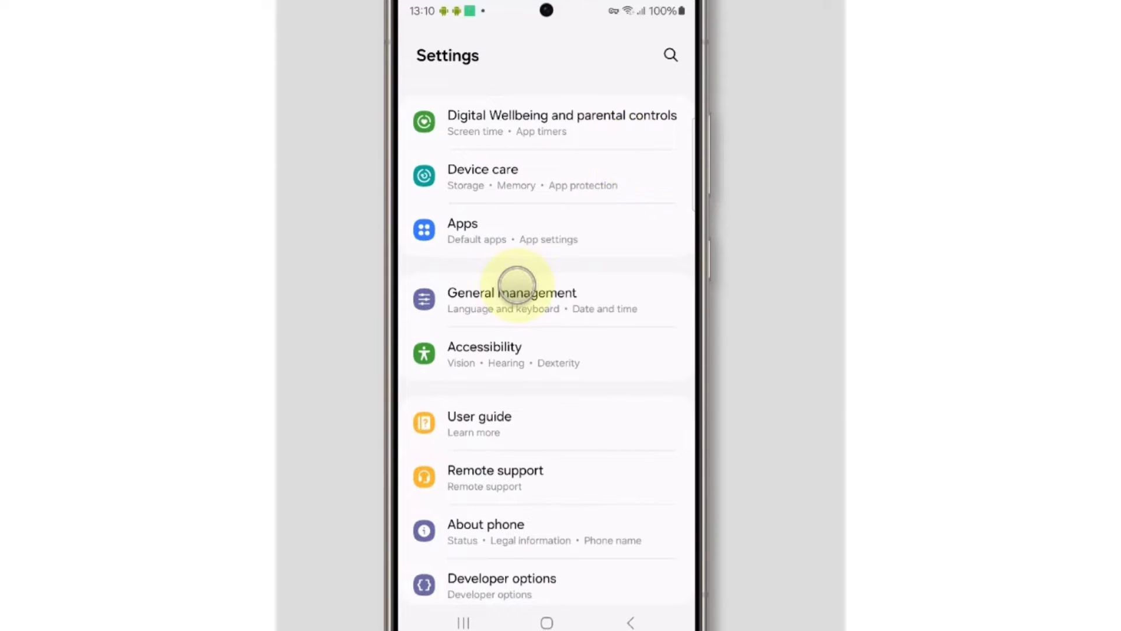
scroll("down", 3)
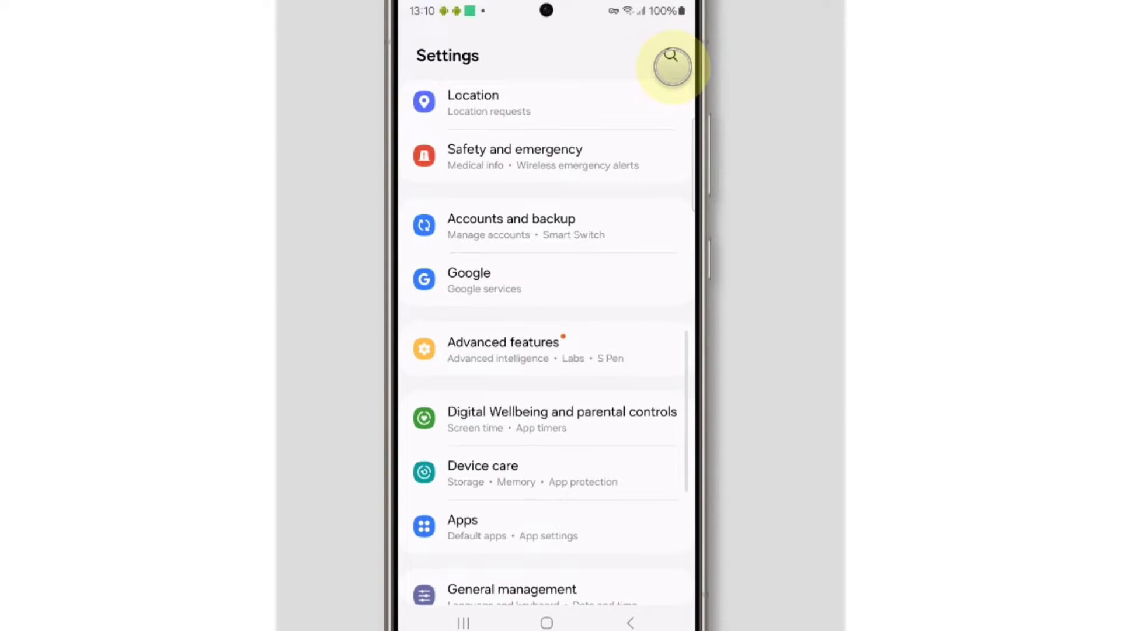
left_click(671, 67)
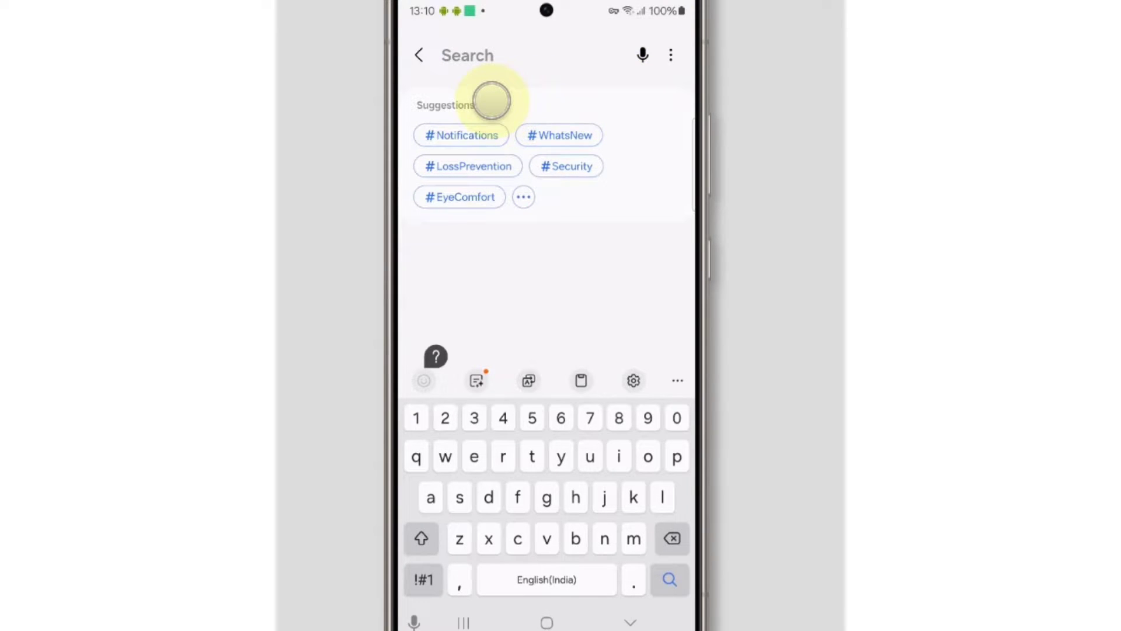
type("reset")
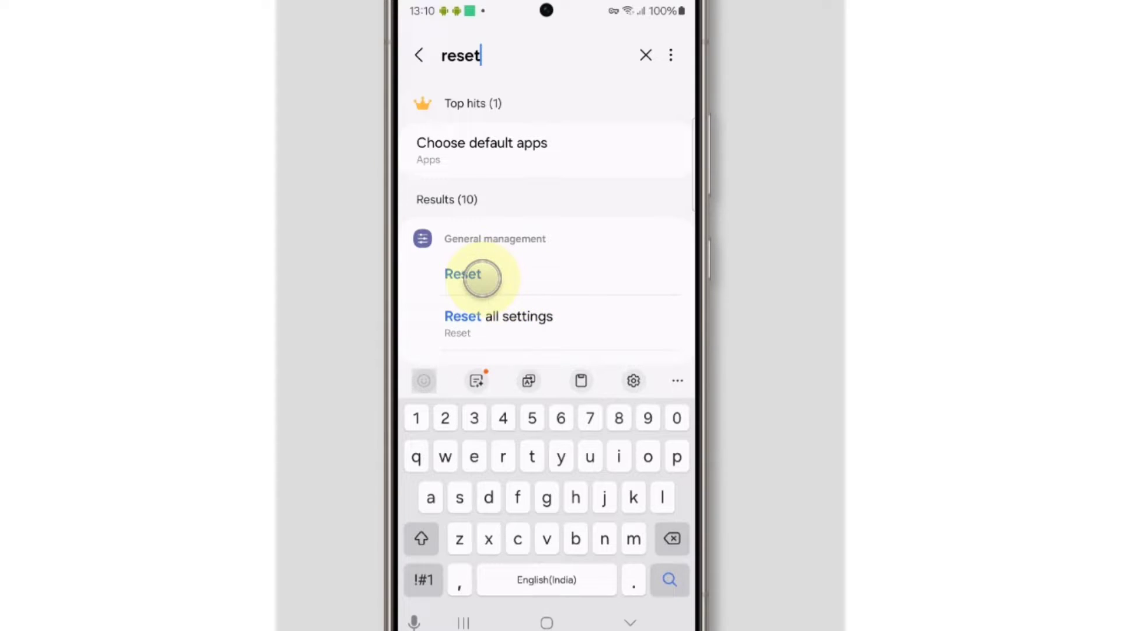
From the Reset result, choose Reset all settings and confirm with Reset settings.
left_click(464, 279)
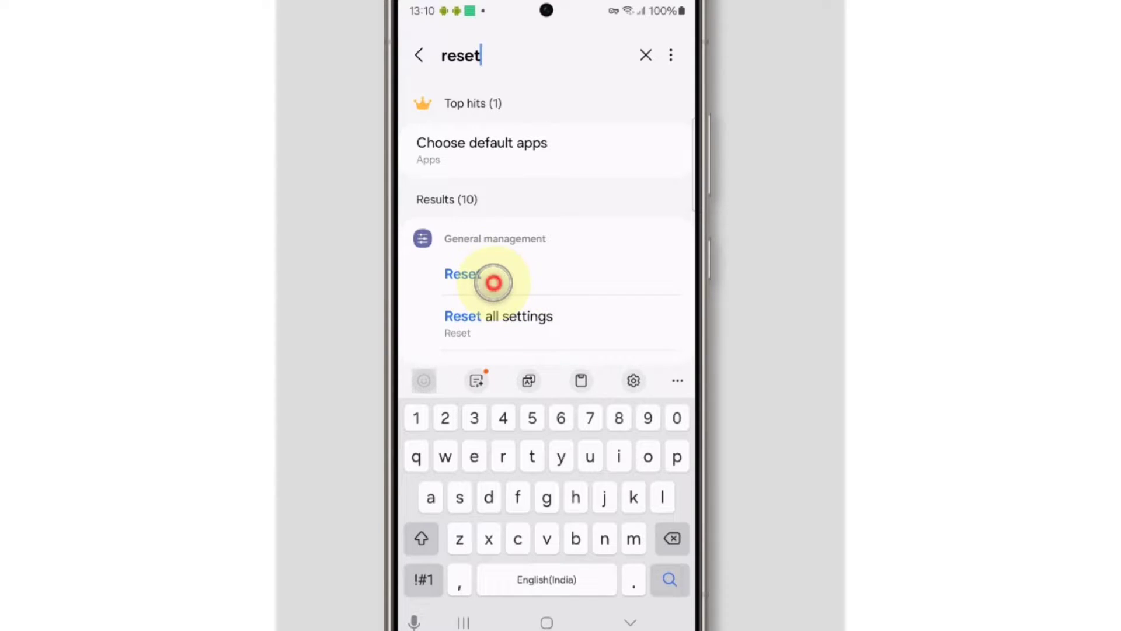
left_click(462, 274)
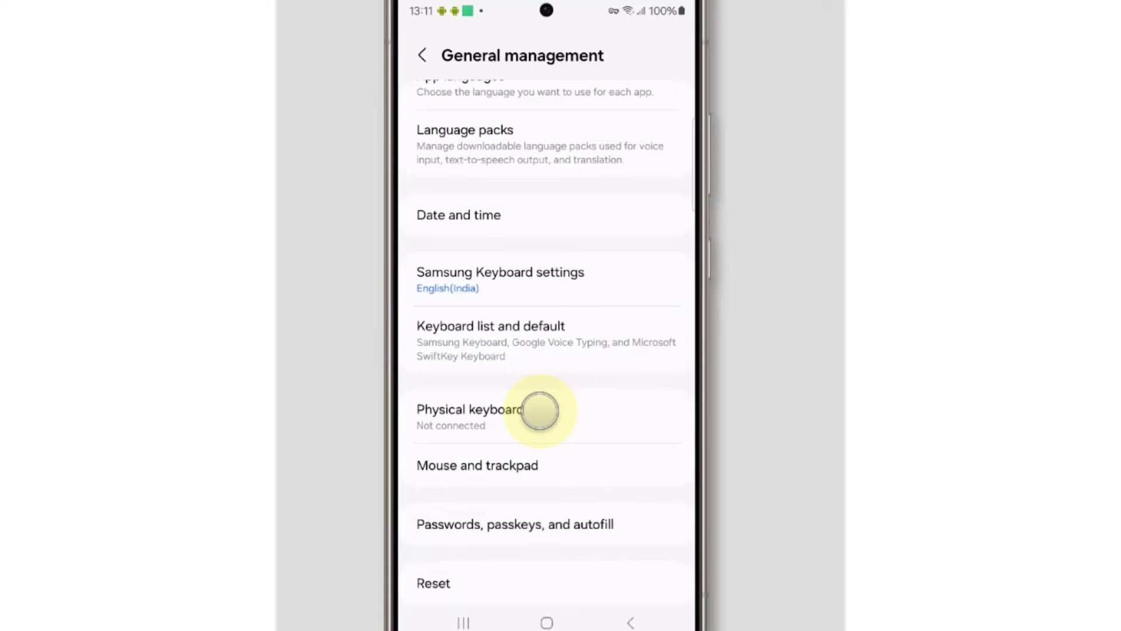
scroll("down", 3)
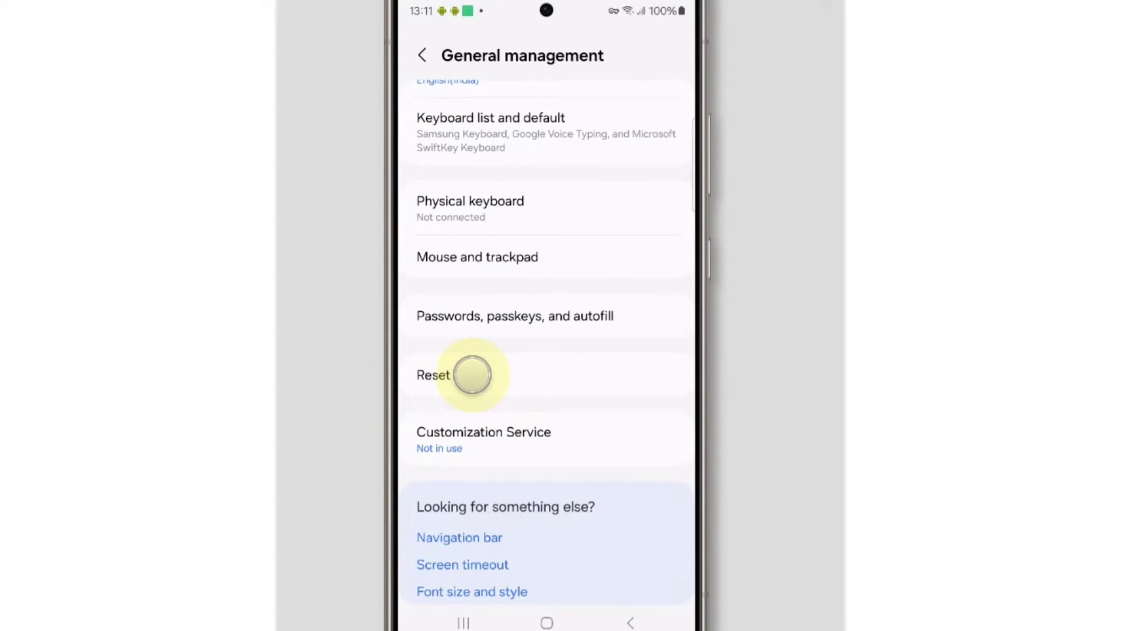
left_click(432, 375)
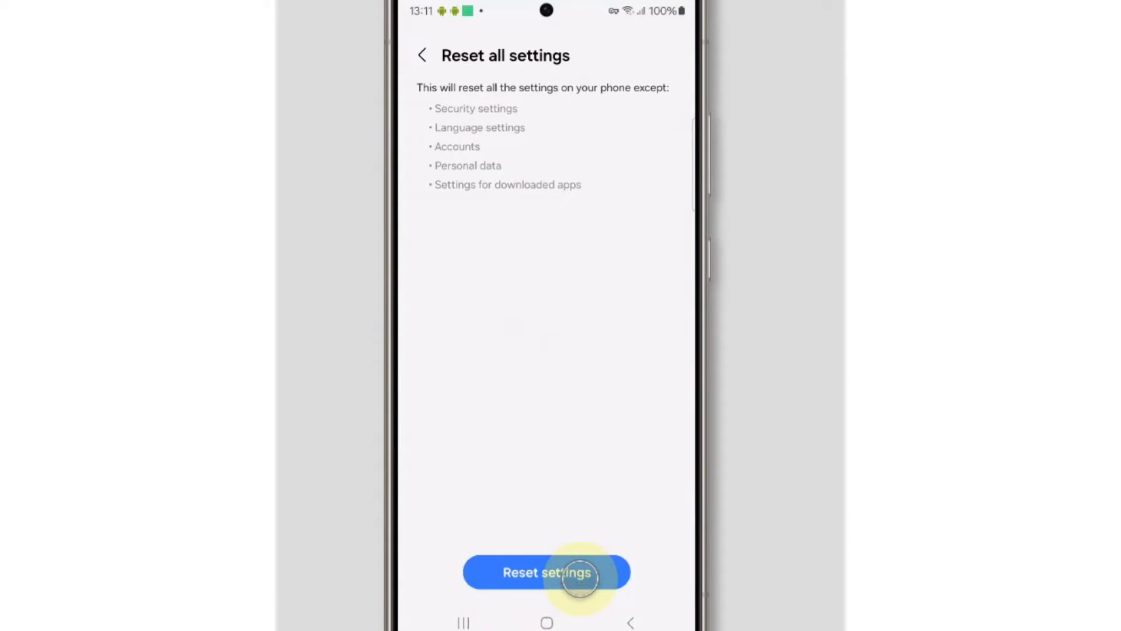
left_click(547, 572)
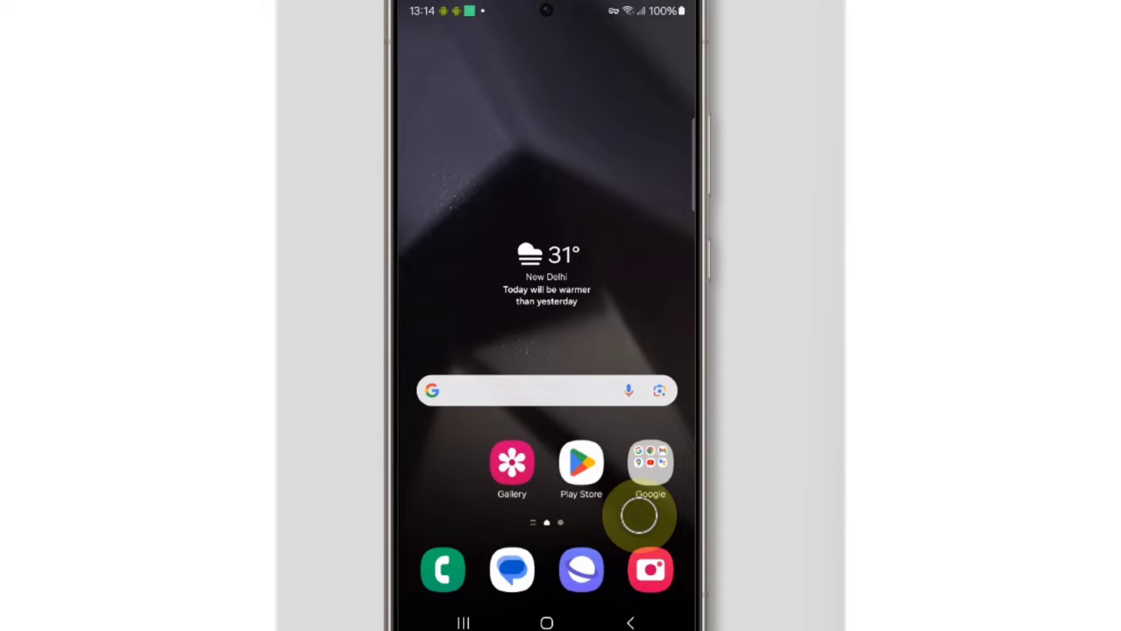
Reopen Settings from the home screen and scroll down to the Apps entry.
scroll("up", 3)
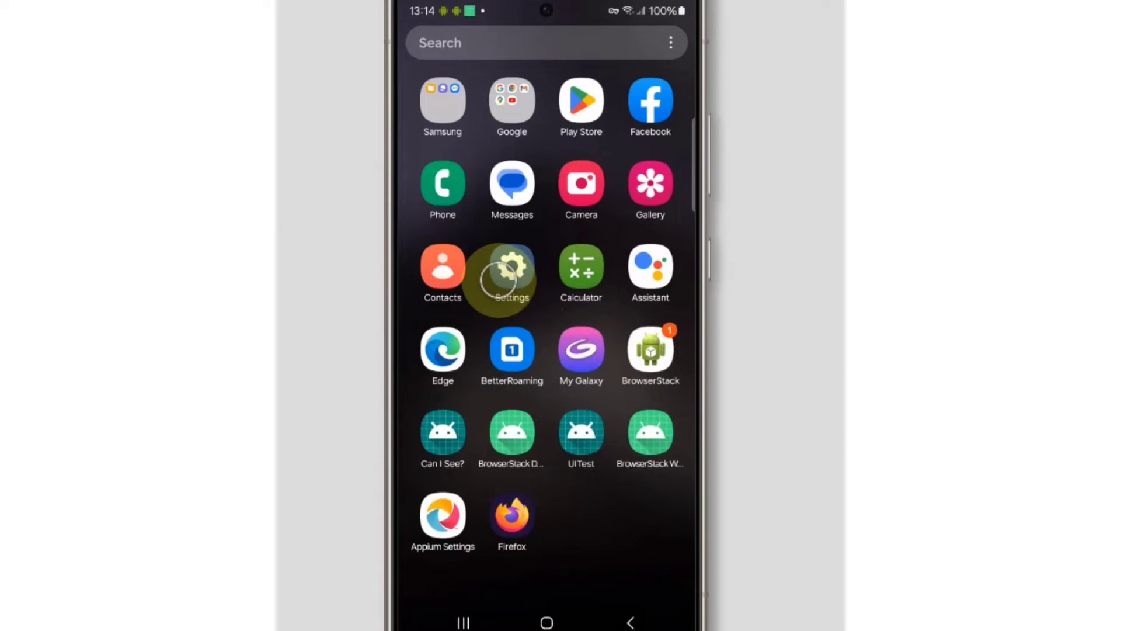
left_click(510, 272)
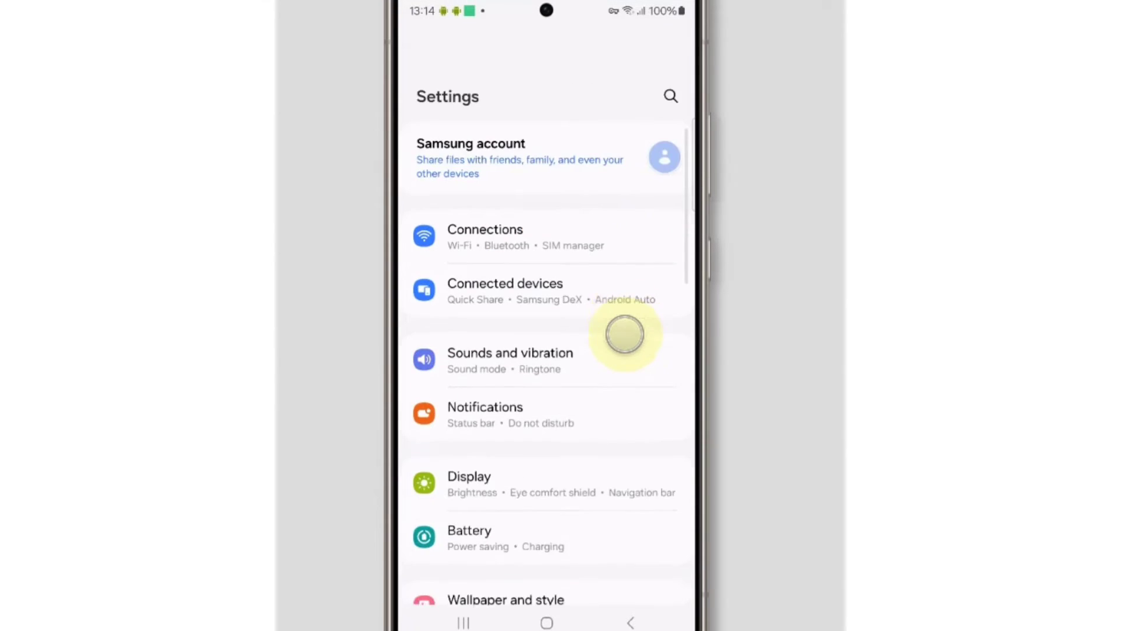
scroll("down", 3)
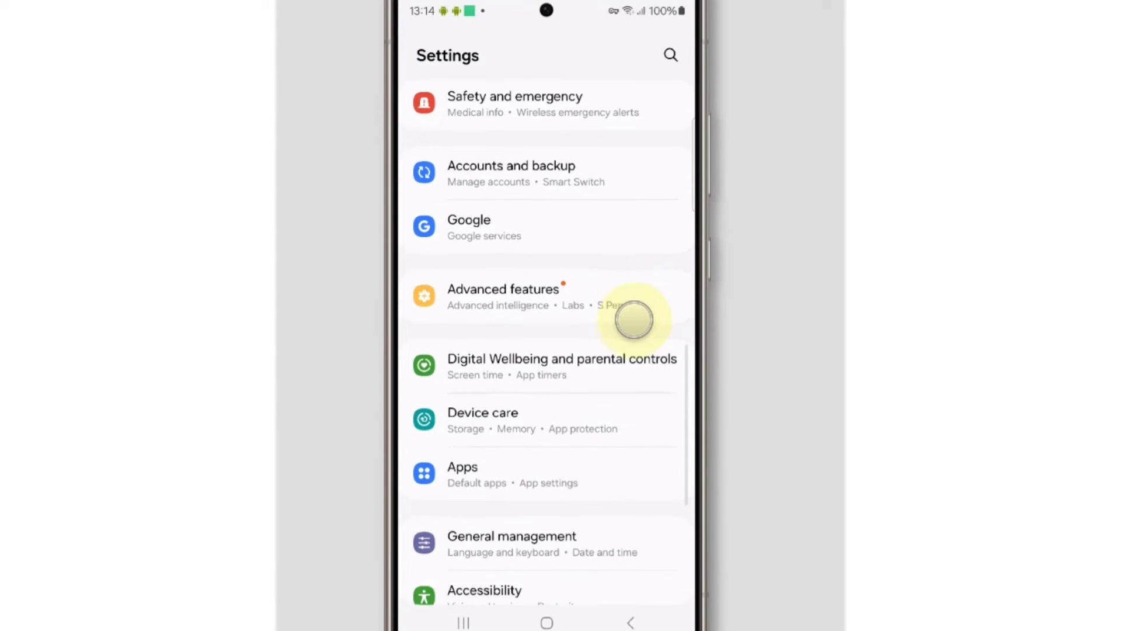
scroll("down", 3)
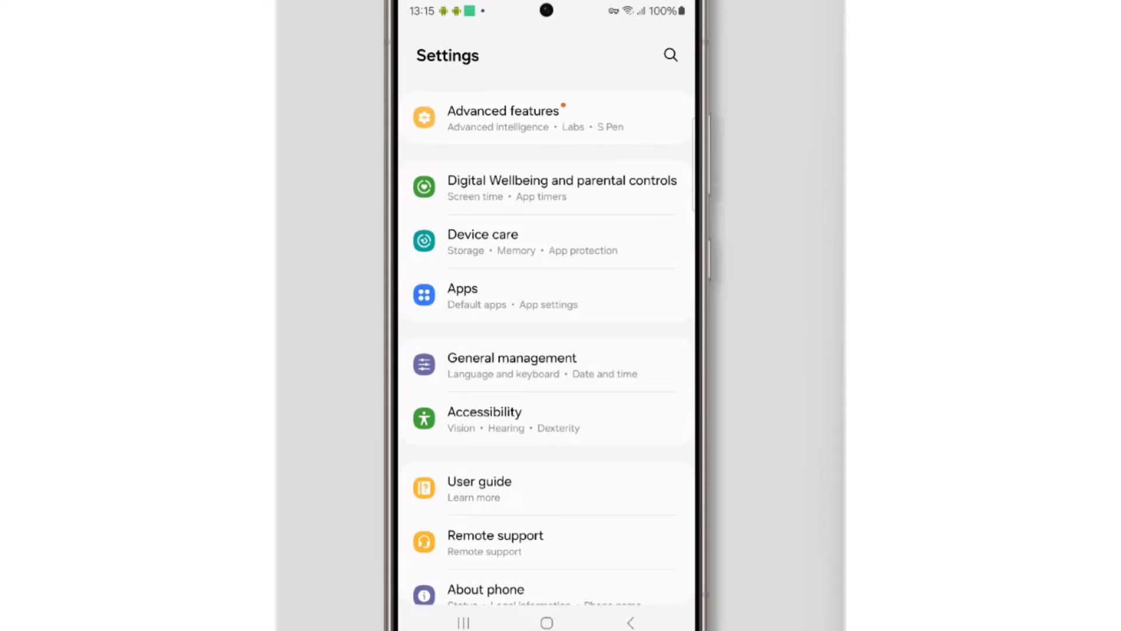
View the Apps list and its three-dot extra options, then return out of Apps.
left_click(533, 299)
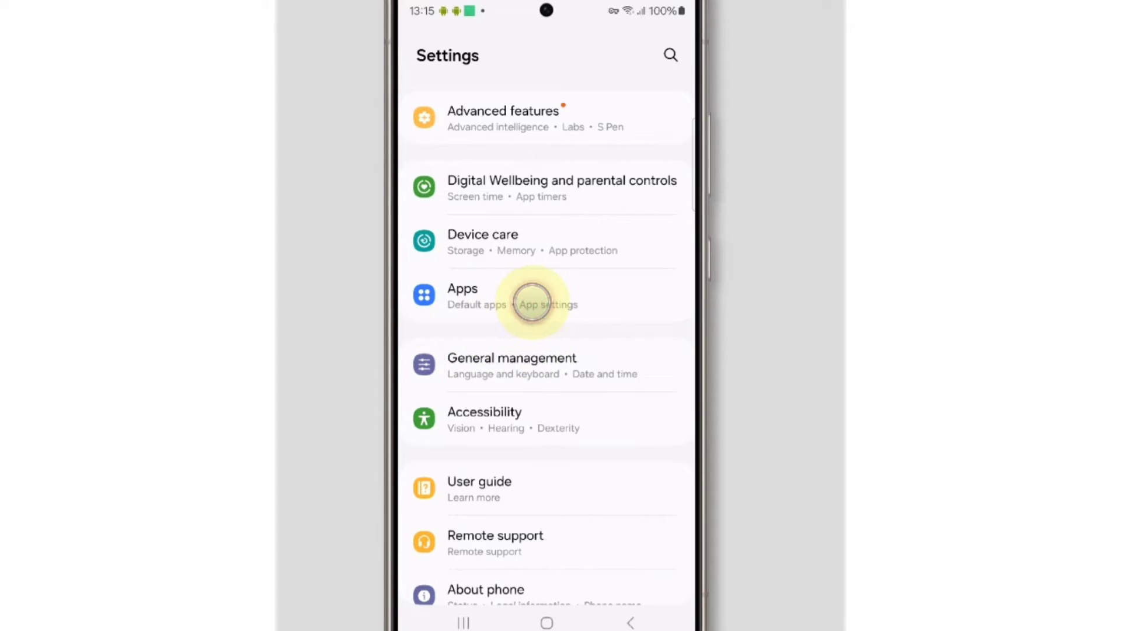
left_click(533, 296)
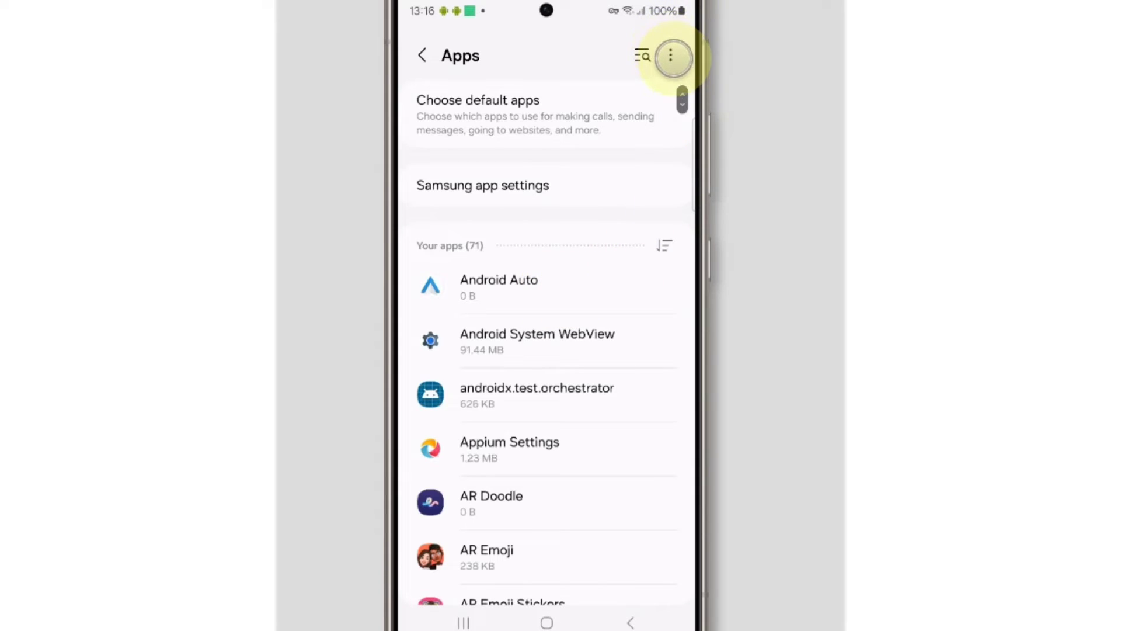
left_click(671, 57)
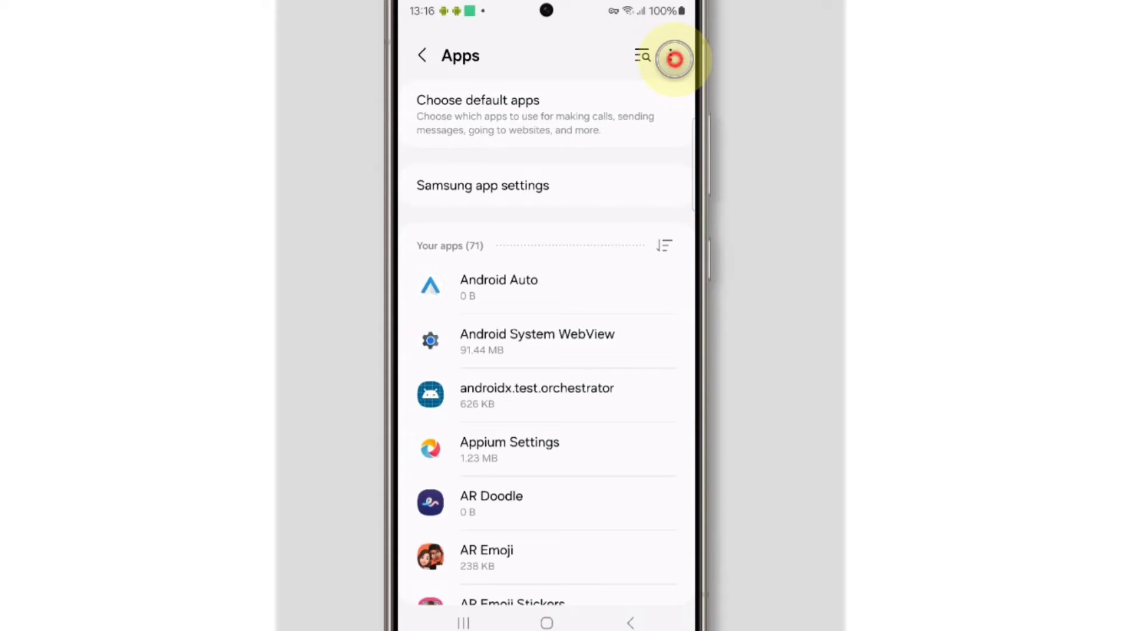
left_click(673, 59)
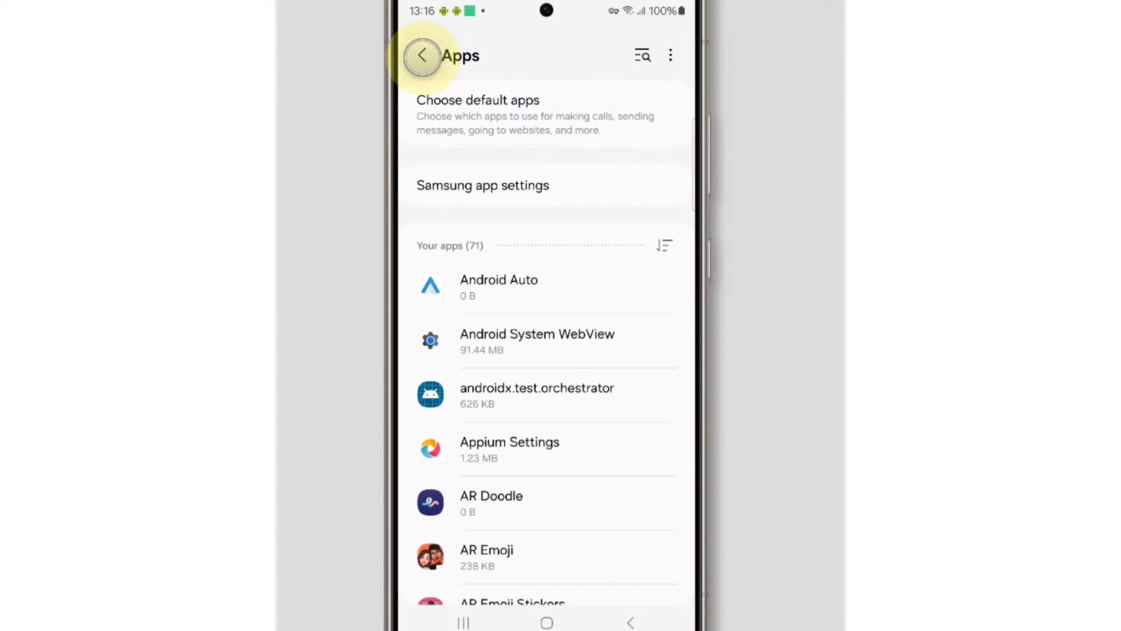
left_click(422, 55)
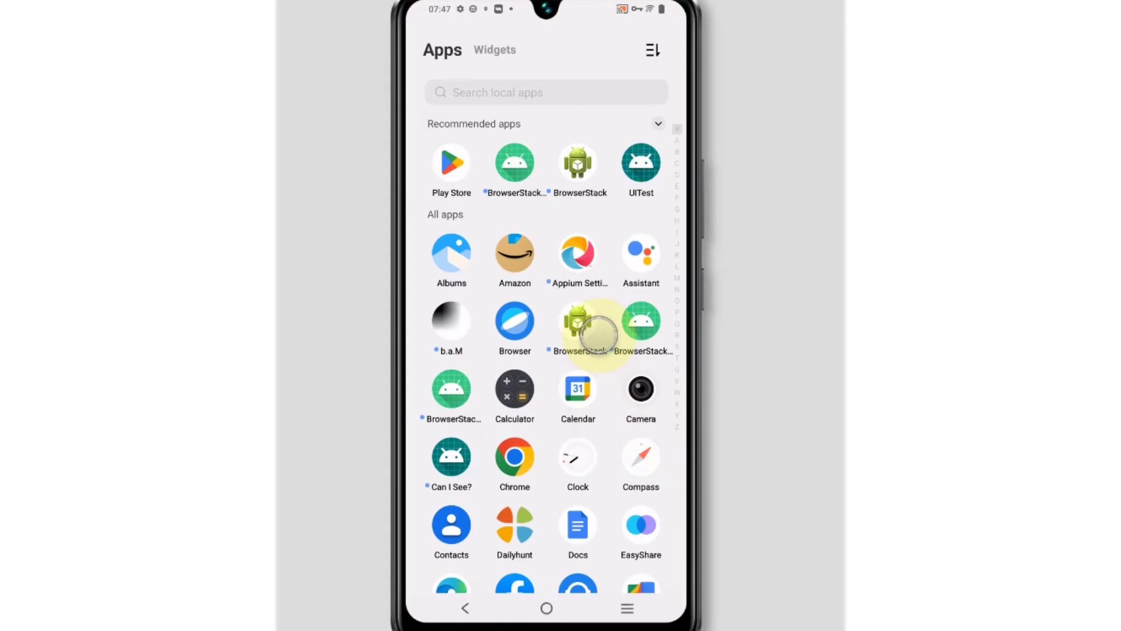
Scroll the Vivo app drawer down to the Settings icon and launch it.
scroll("down", 3)
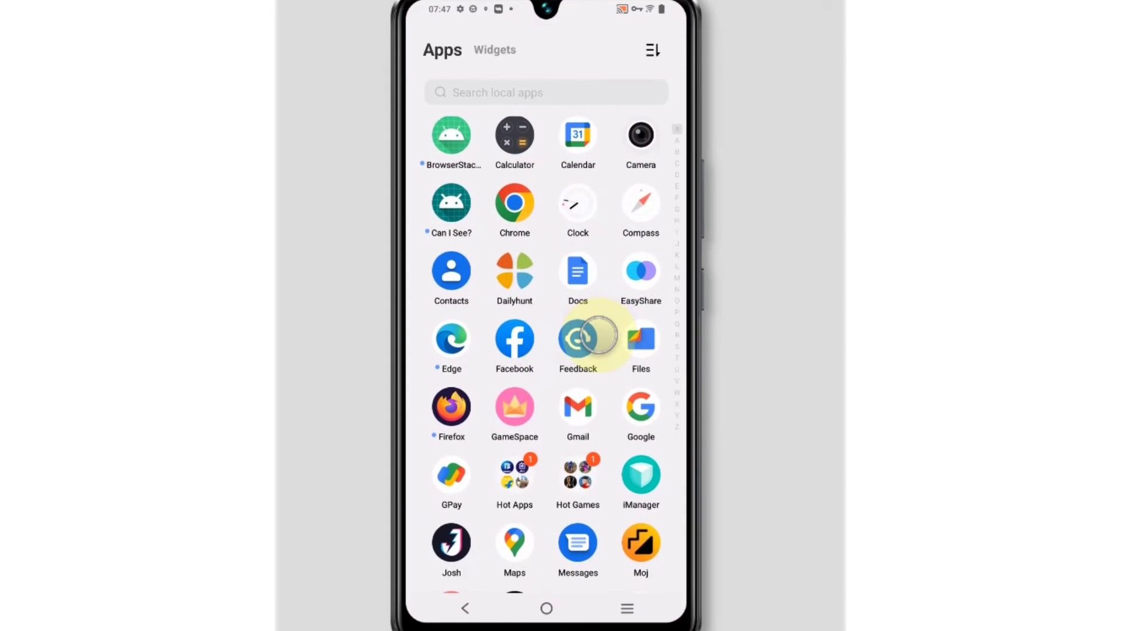
scroll("down", 3)
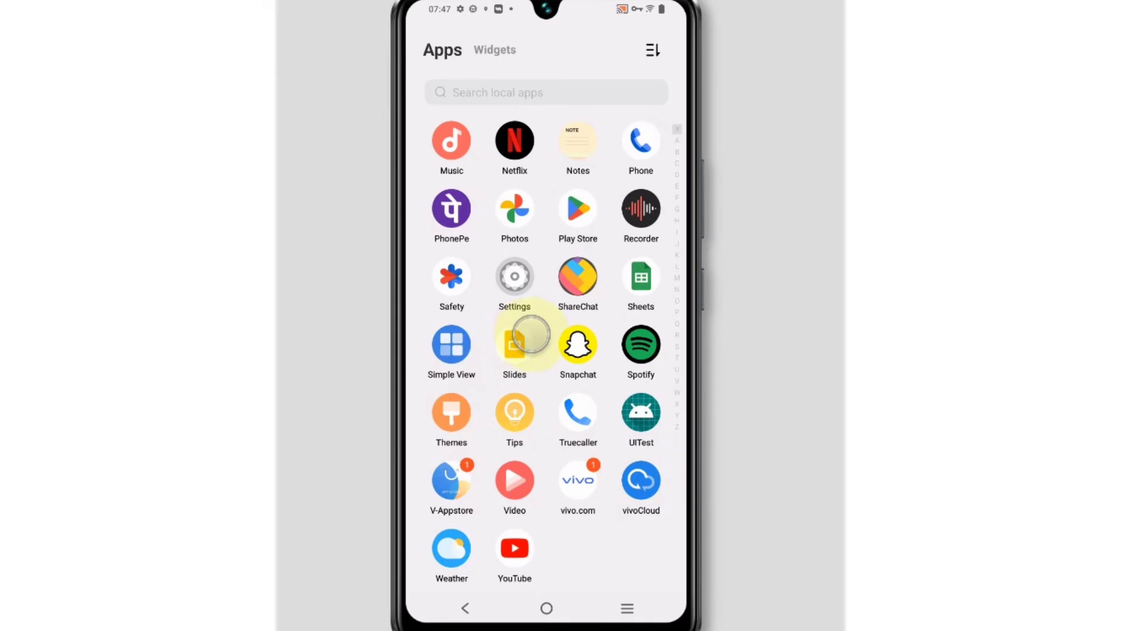
left_click(514, 346)
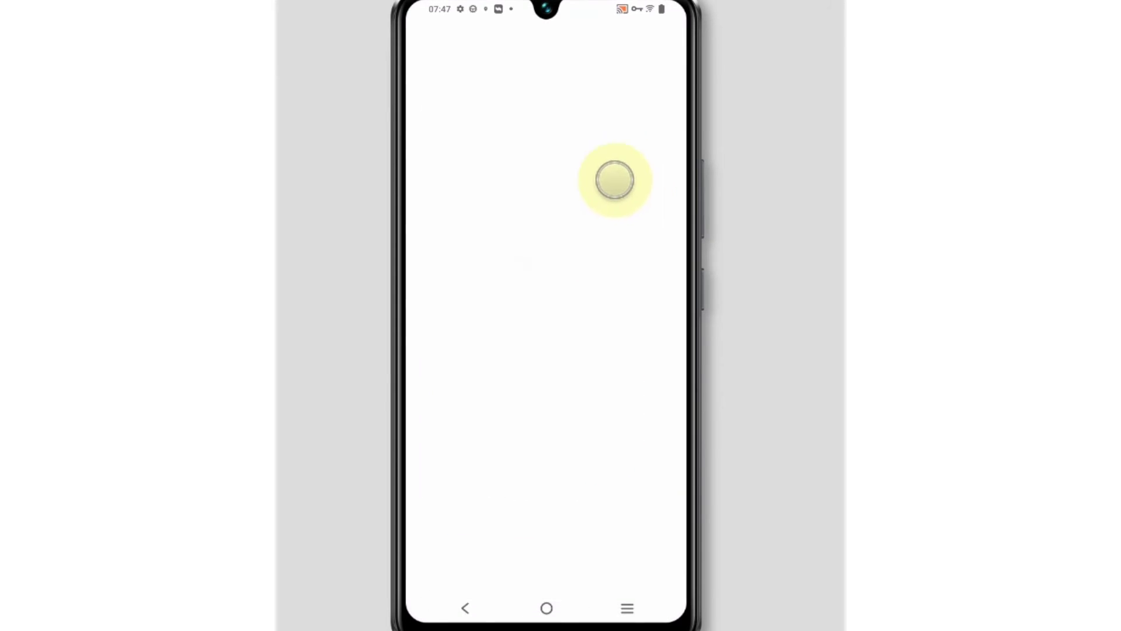
Search the Vivo settings for 'reset app' and go to Reset app preferences.
left_click(611, 179)
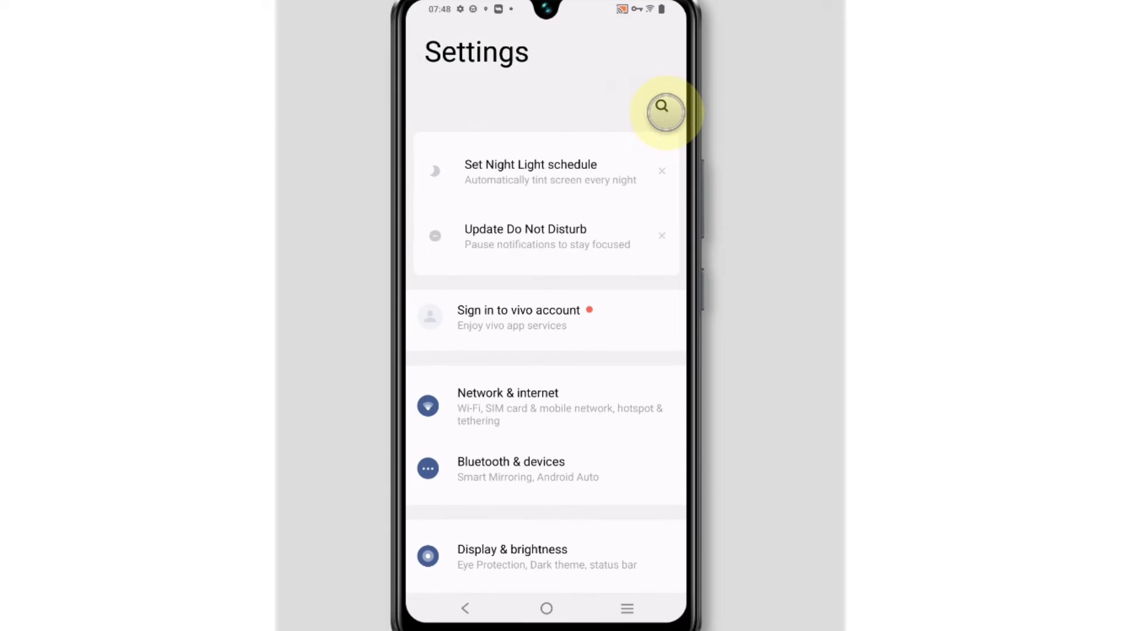
left_click(664, 112)
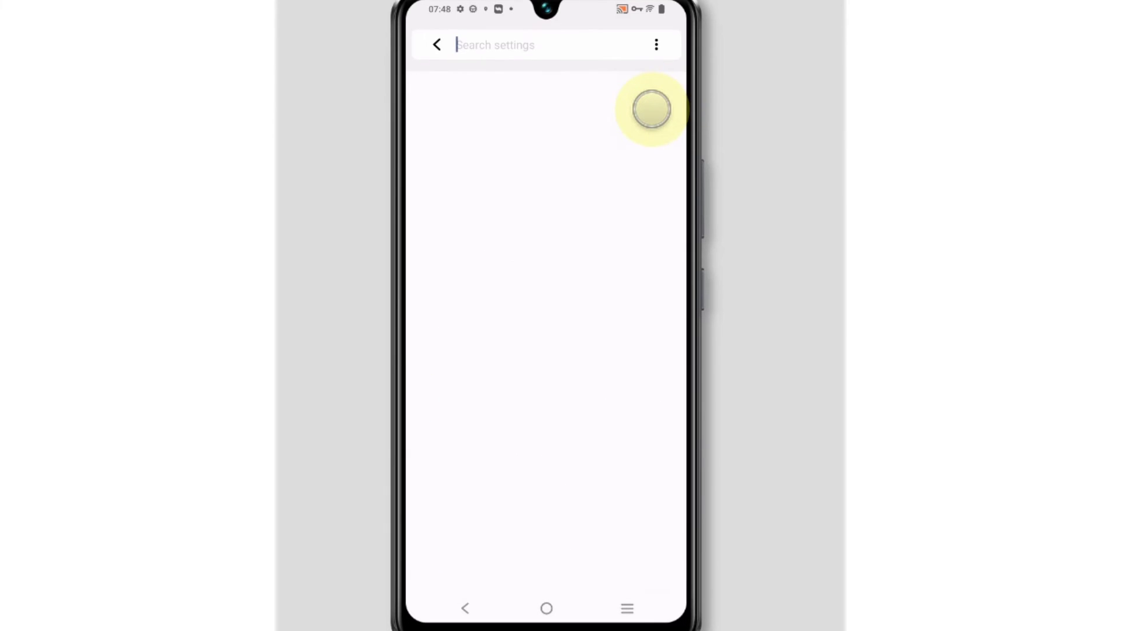
type("reset app")
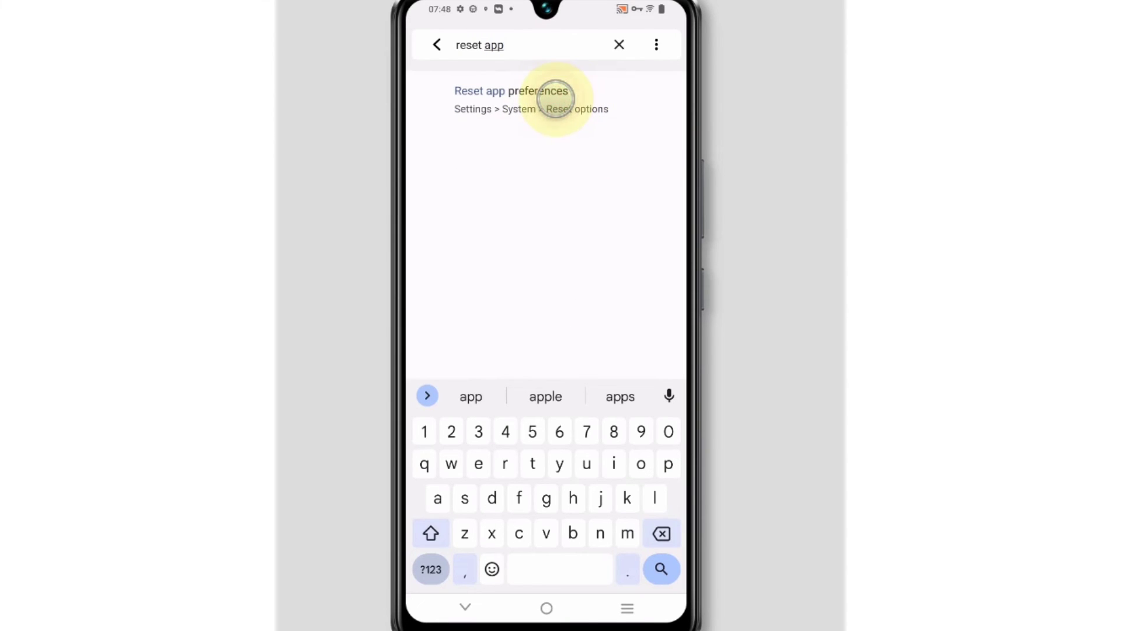
left_click(510, 91)
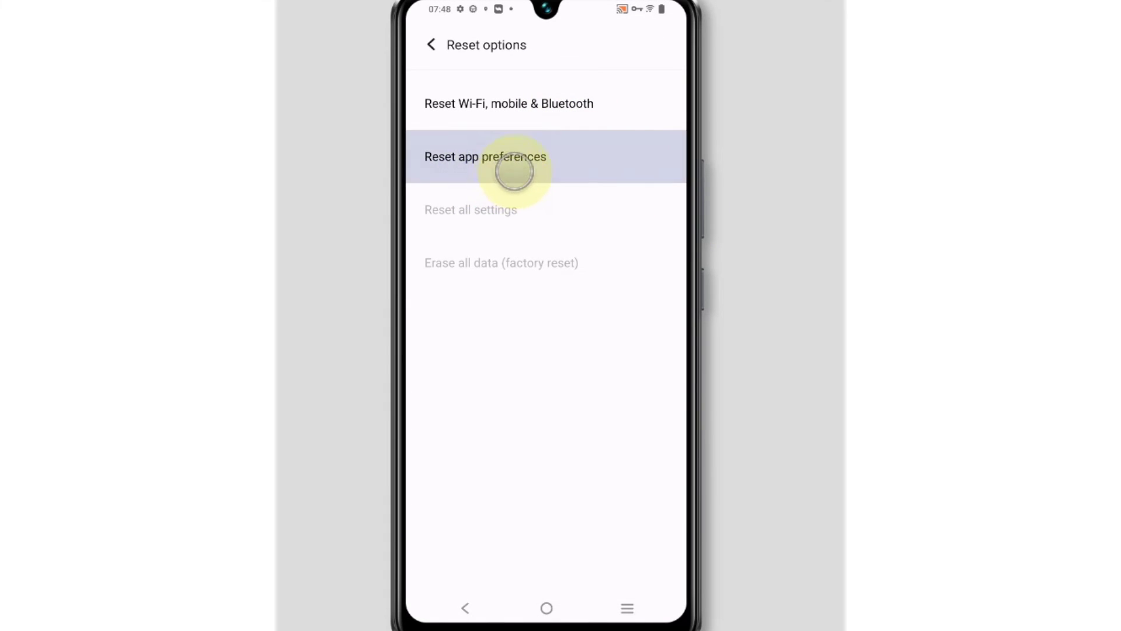
Choose Reset app preferences and confirm with Reset apps.
left_click(485, 156)
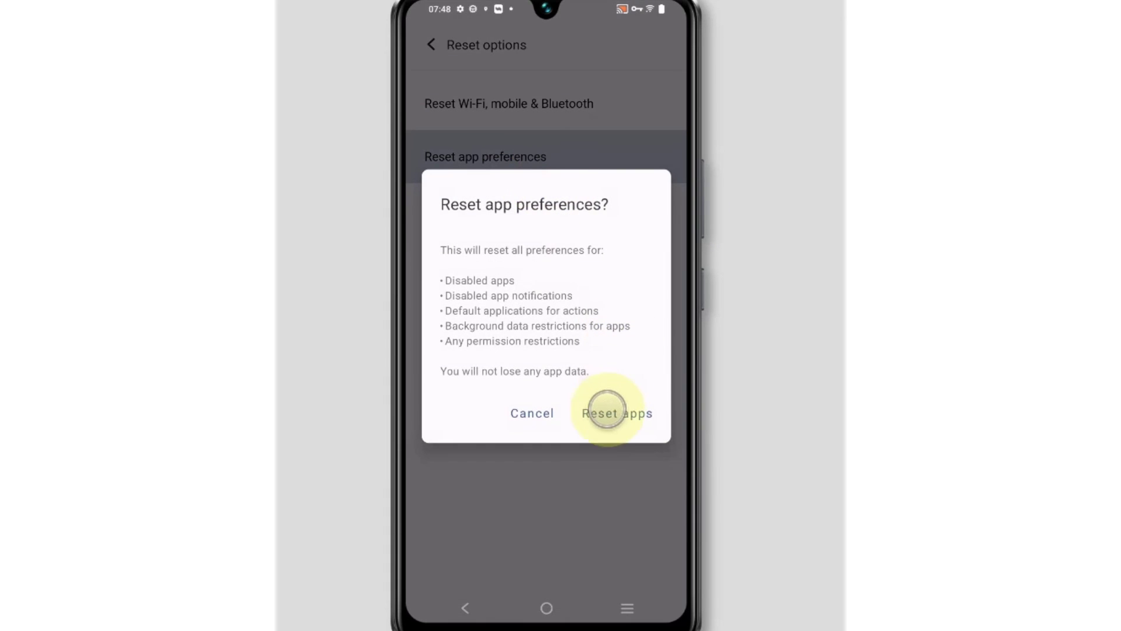
left_click(616, 413)
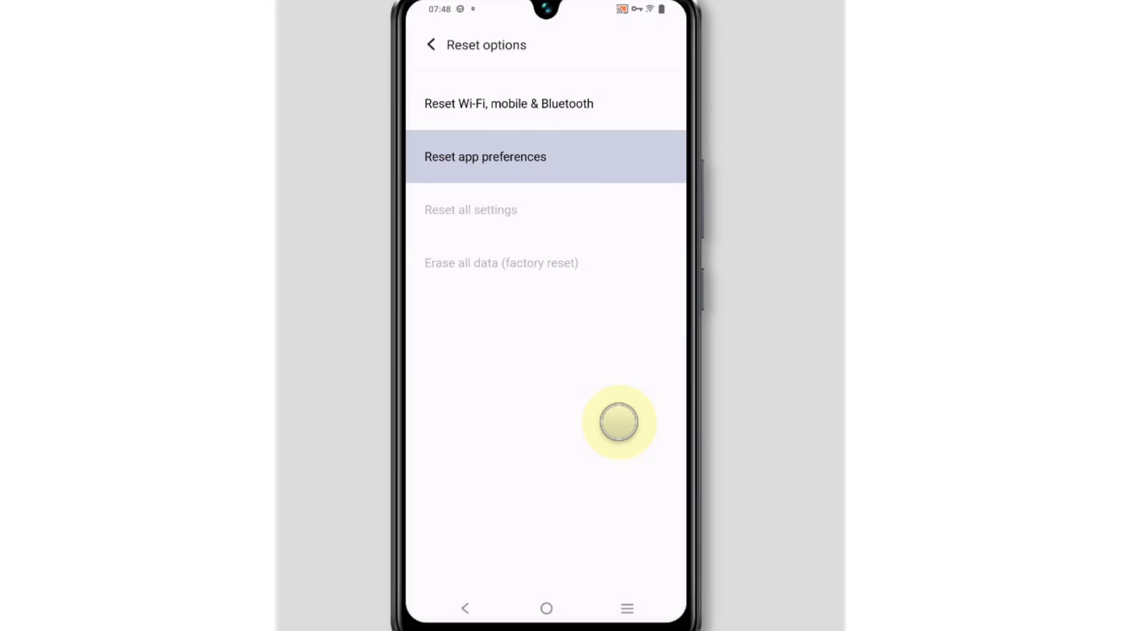
left_click(485, 156)
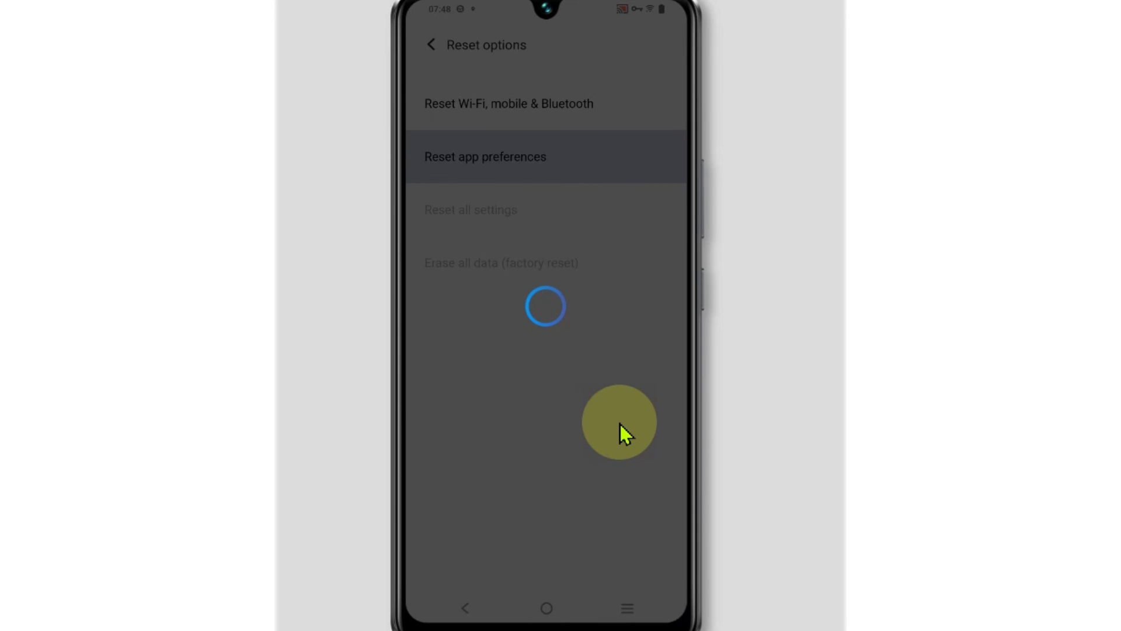